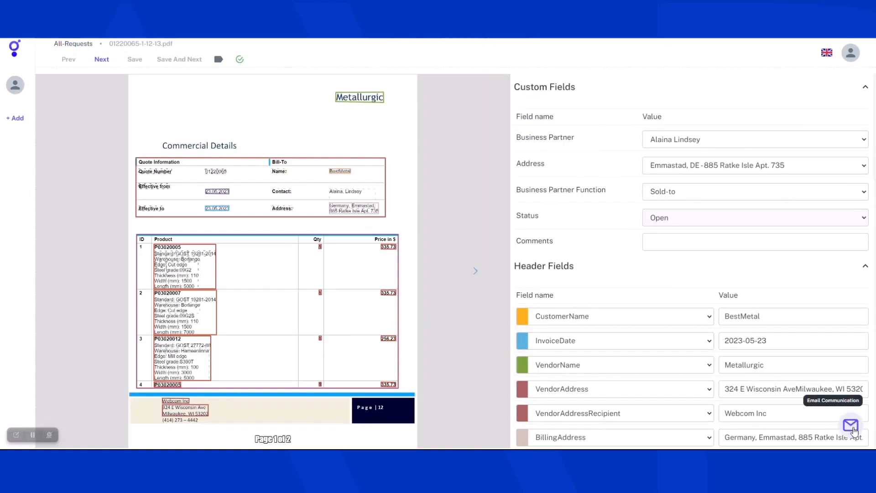
Bring up the document's Email Communication panel with a new message form.
left_click(850, 426)
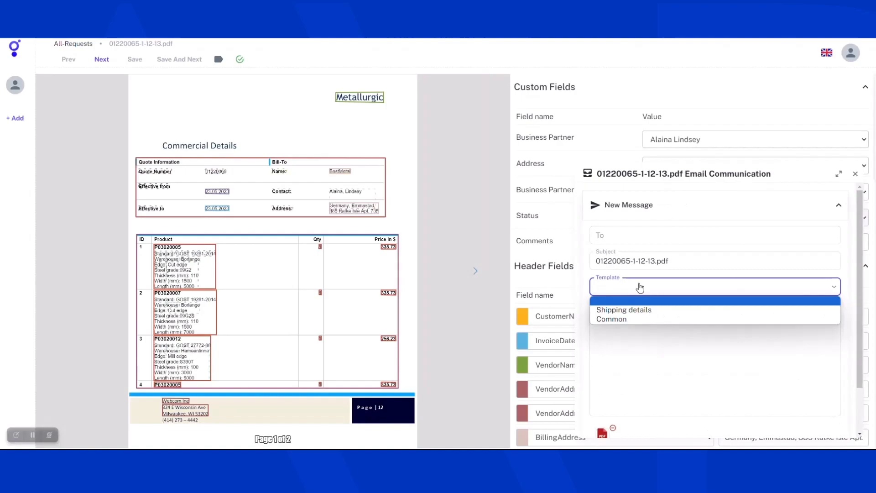
mouse_move(626, 319)
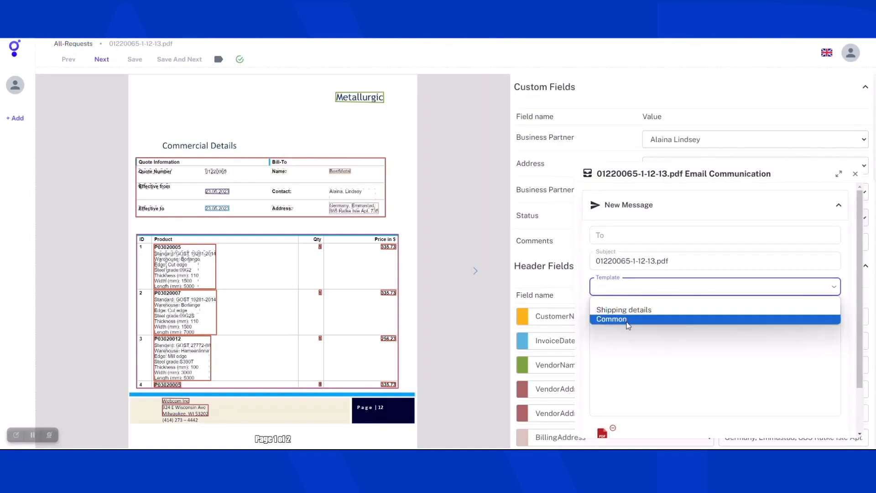
left_click(611, 319)
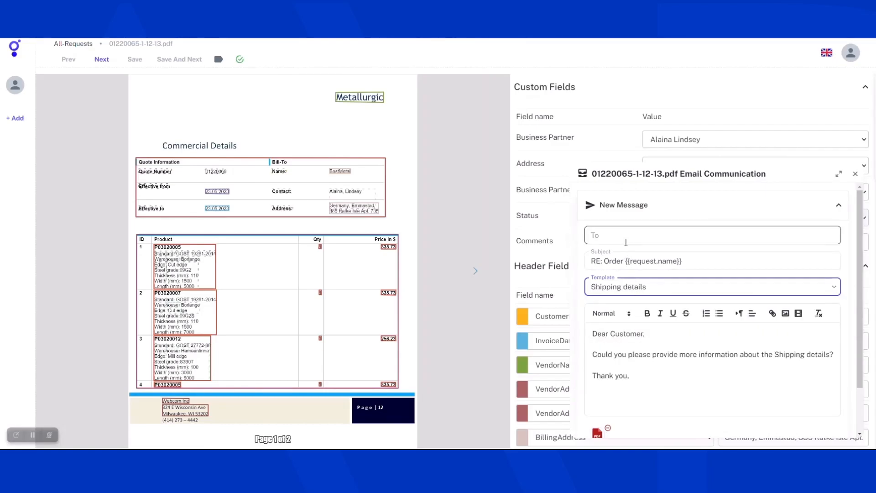
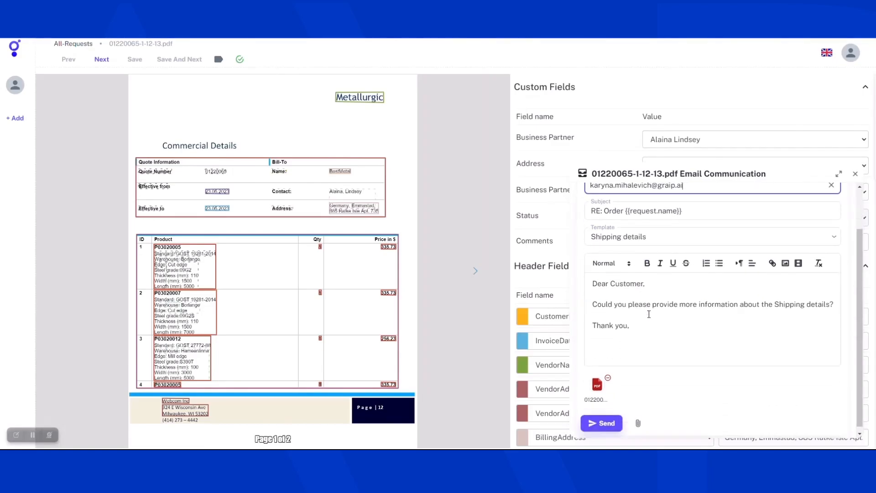
left_click(600, 423)
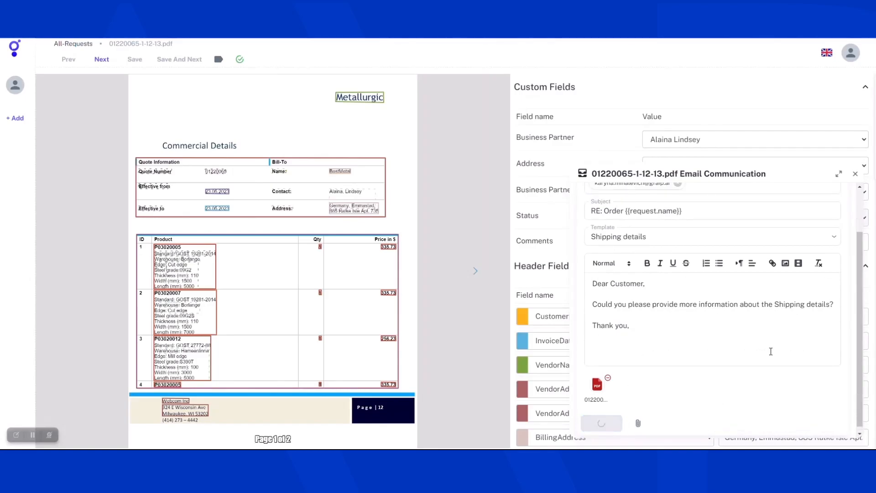
left_click(602, 422)
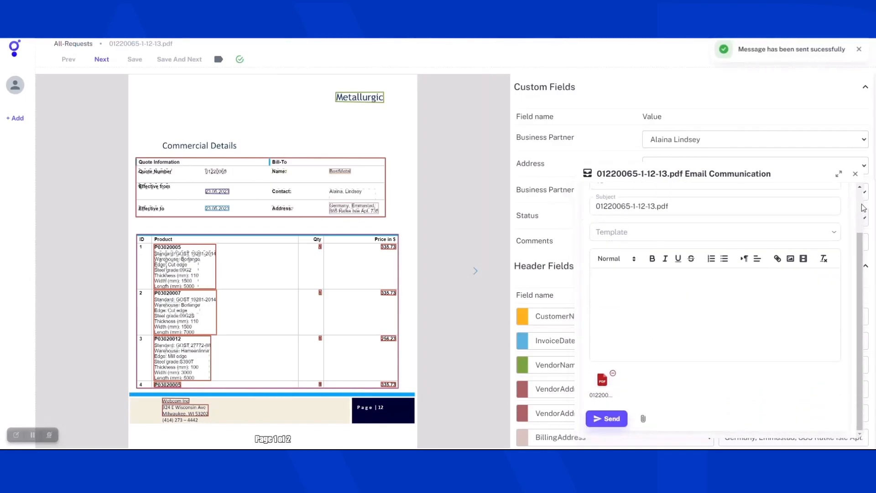
Reopen the panel and collapse New Message so history lists the sent RE: Order message.
left_click(855, 173)
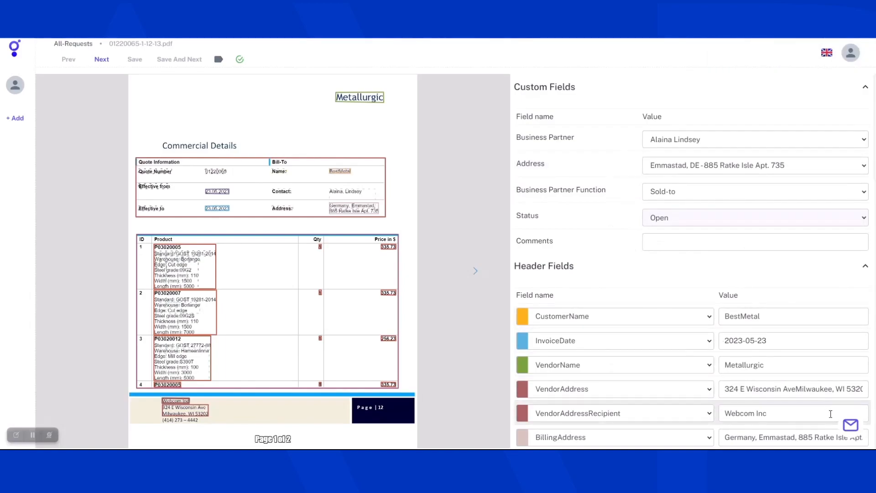
left_click(849, 425)
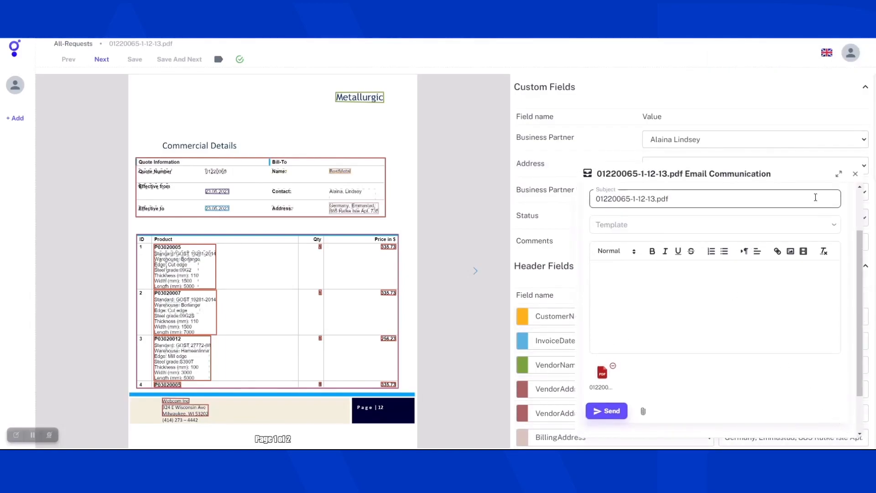
left_click(606, 410)
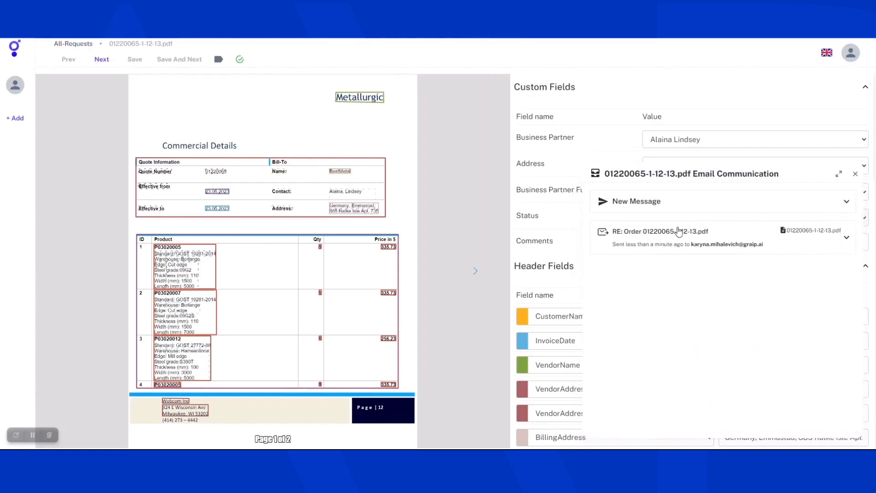